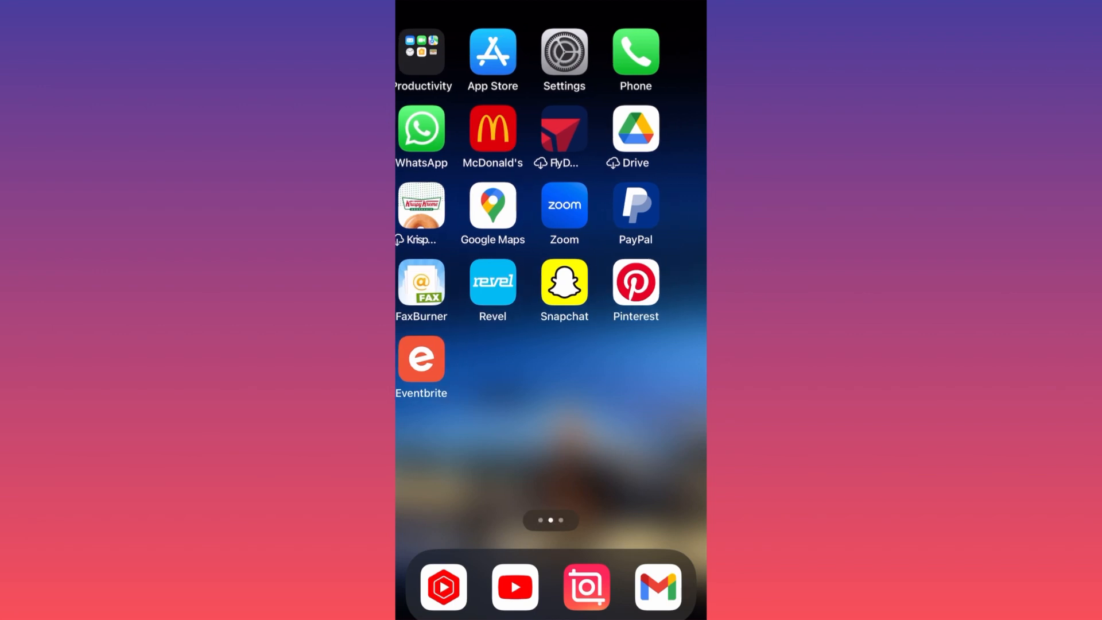
Swipe left across home screen pages to reach the page with the Pinterest icon
{"action": "scroll", "scroll_direction": "left", "scroll_amount": 3}
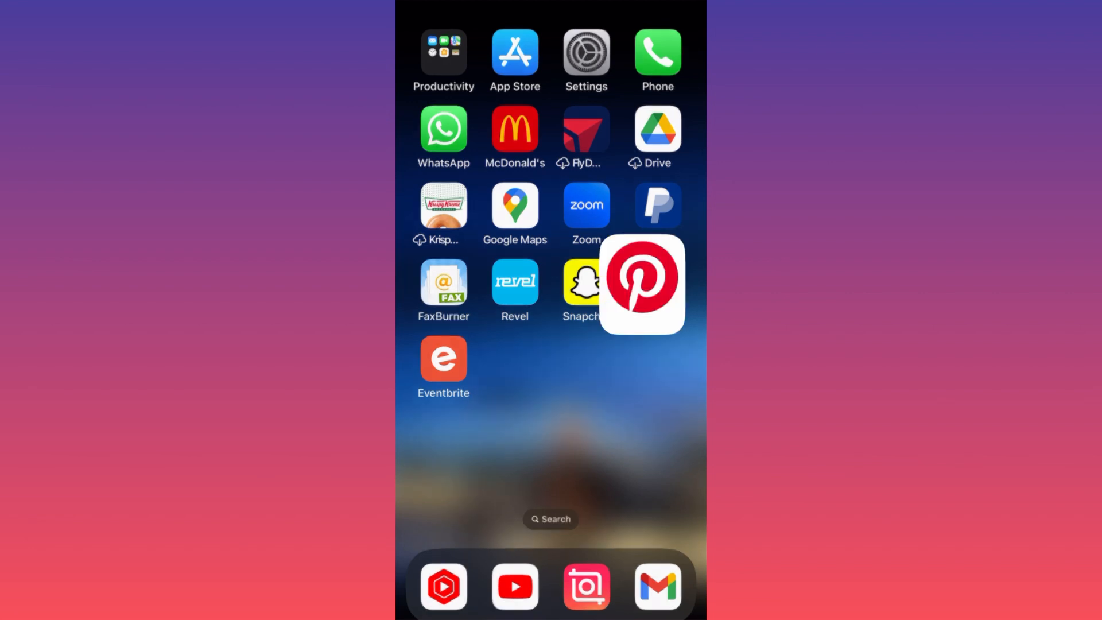
Open Pinterest to its home feed, then switch to the iPhone Settings main list
{"action": "left_click", "coordinate": [641, 284]}
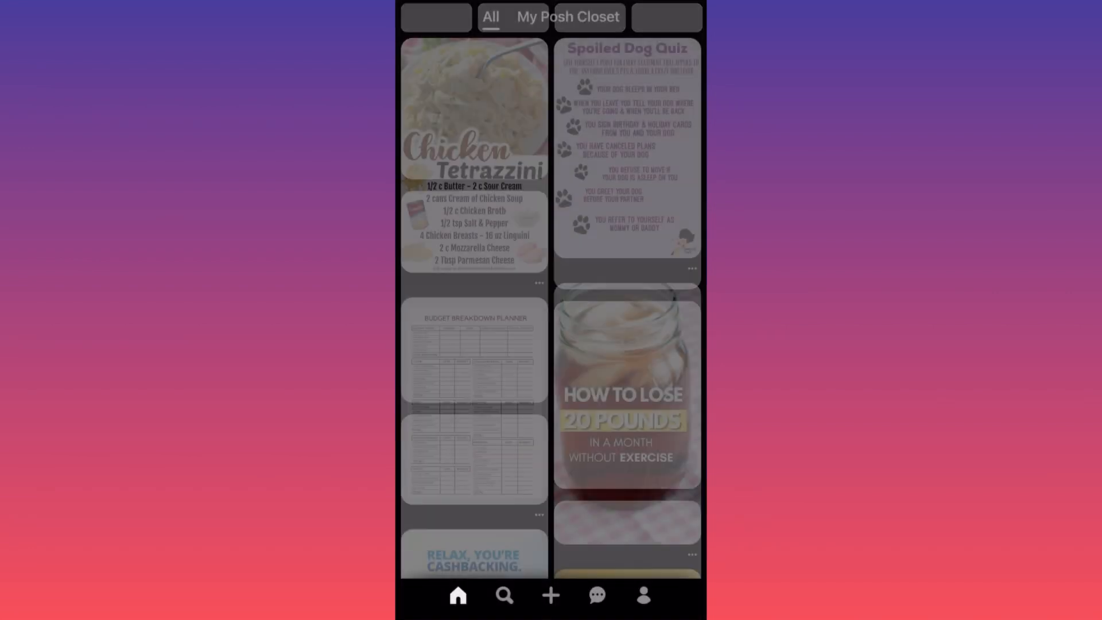
{"action": "left_click", "coordinate": [567, 16]}
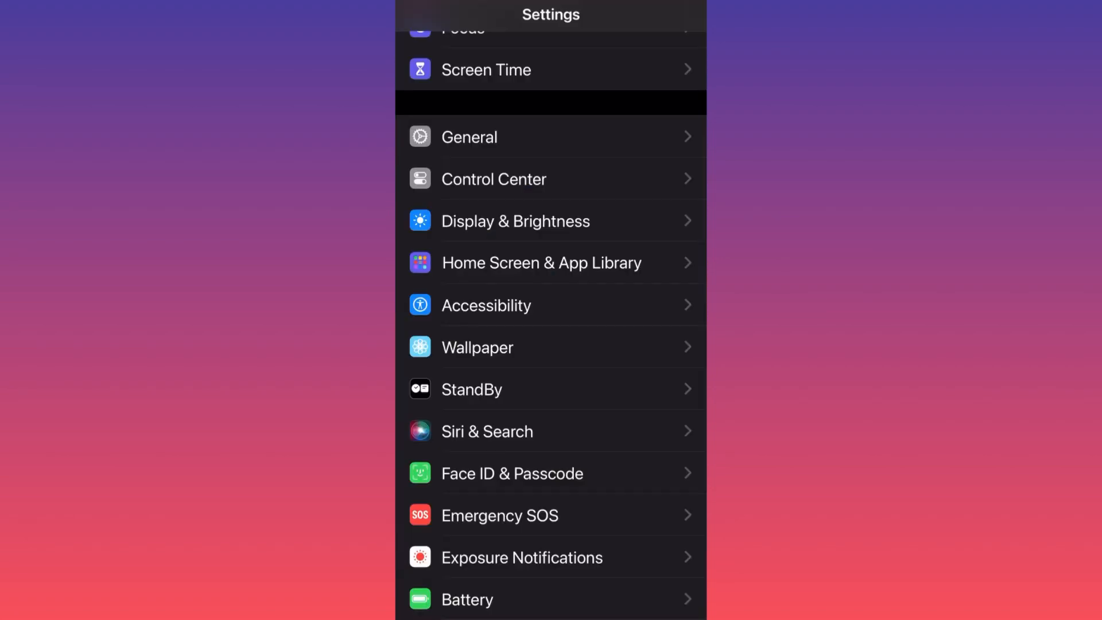
{"action": "left_click", "coordinate": [477, 347]}
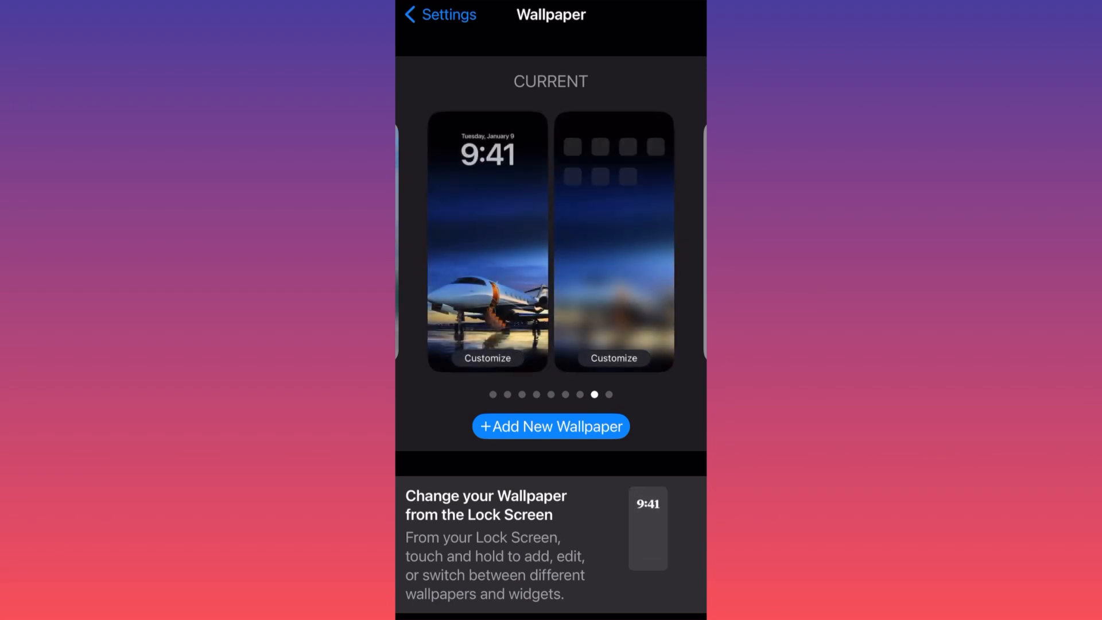
{"action": "left_click", "coordinate": [438, 13]}
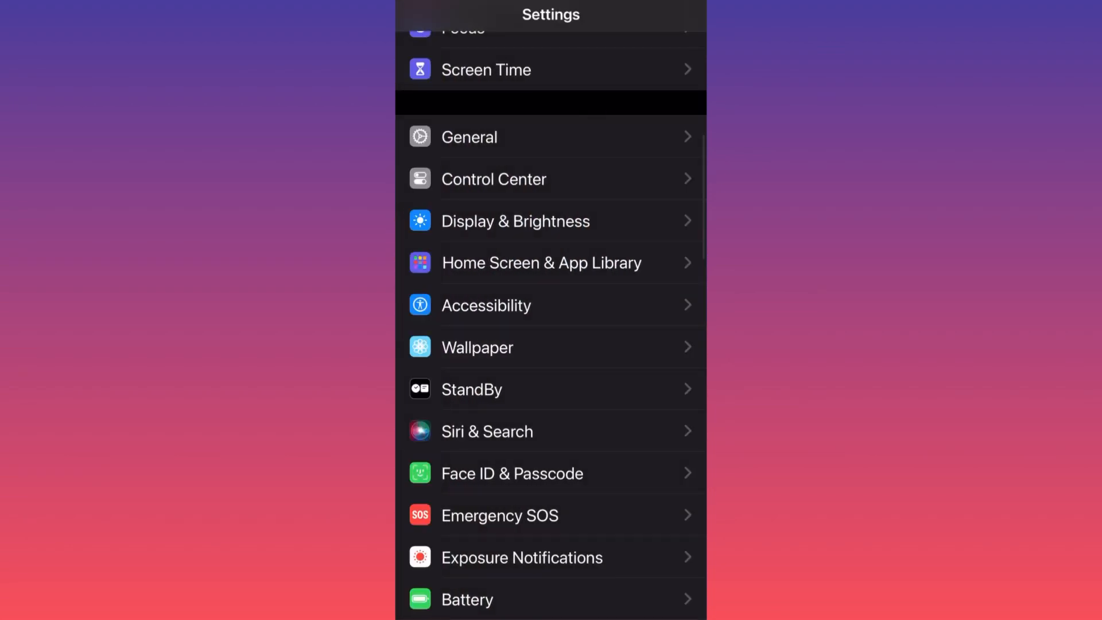
{"action": "left_click", "coordinate": [477, 348]}
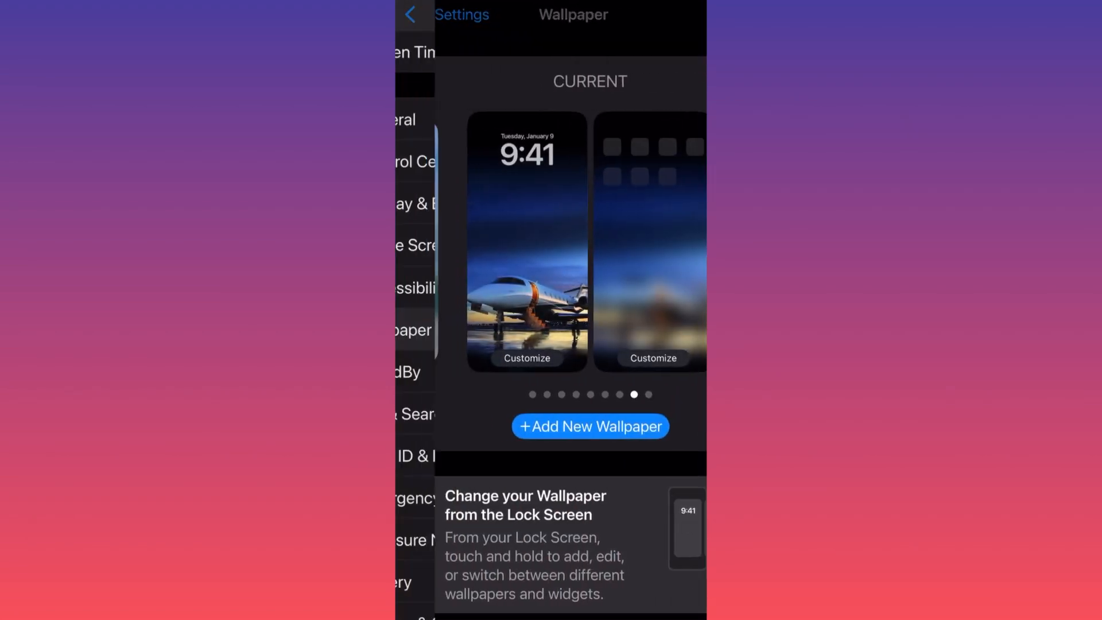
{"action": "left_click", "coordinate": [411, 13]}
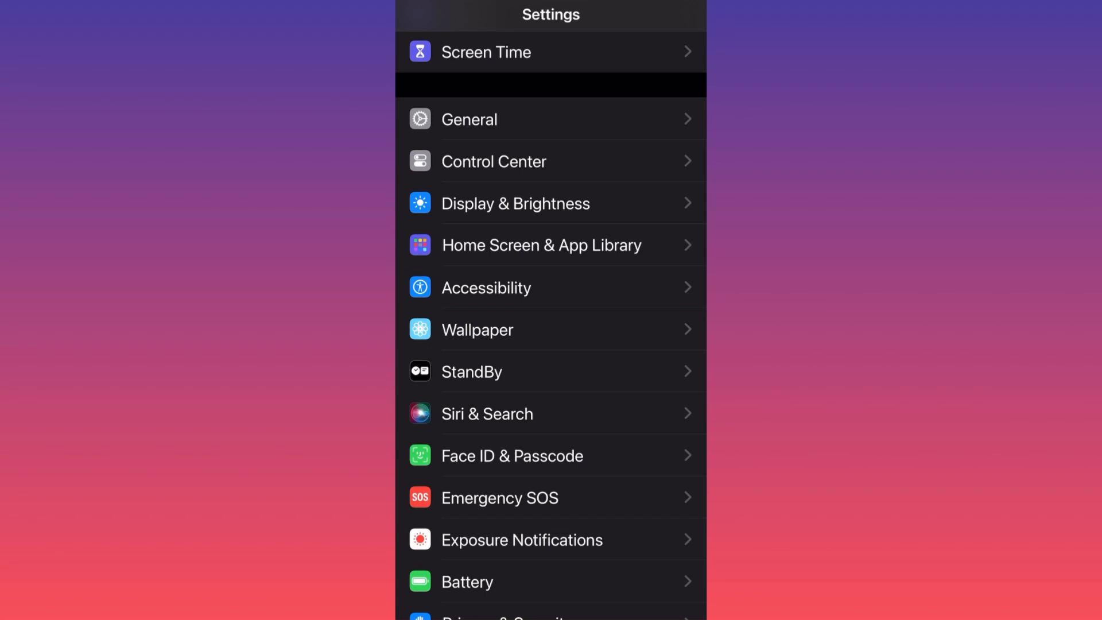